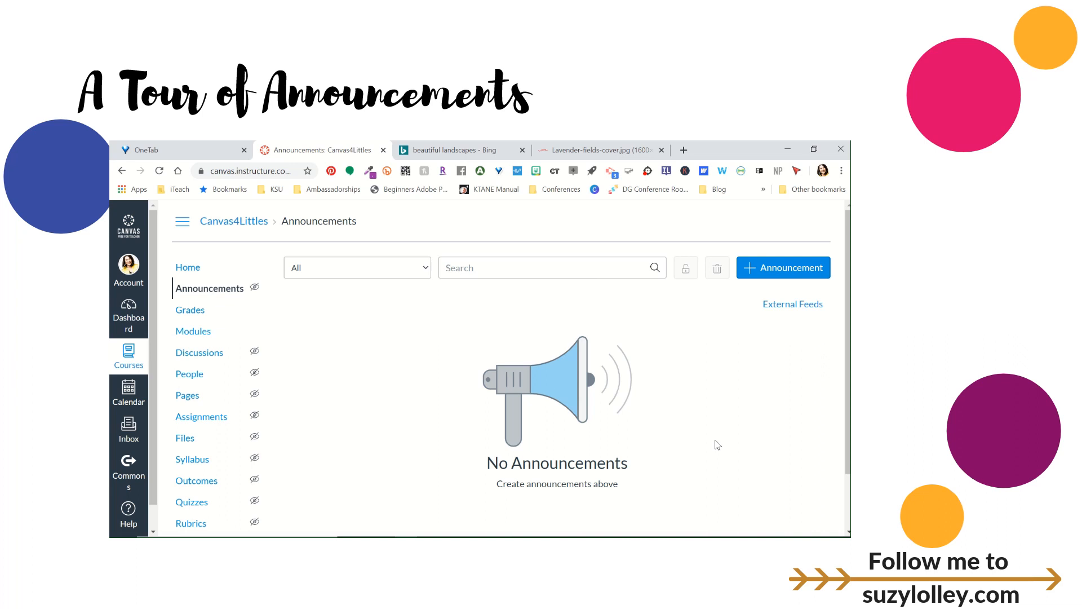
Start a new announcement in the Canvas4Littles course and focus the title field.
left_click(783, 267)
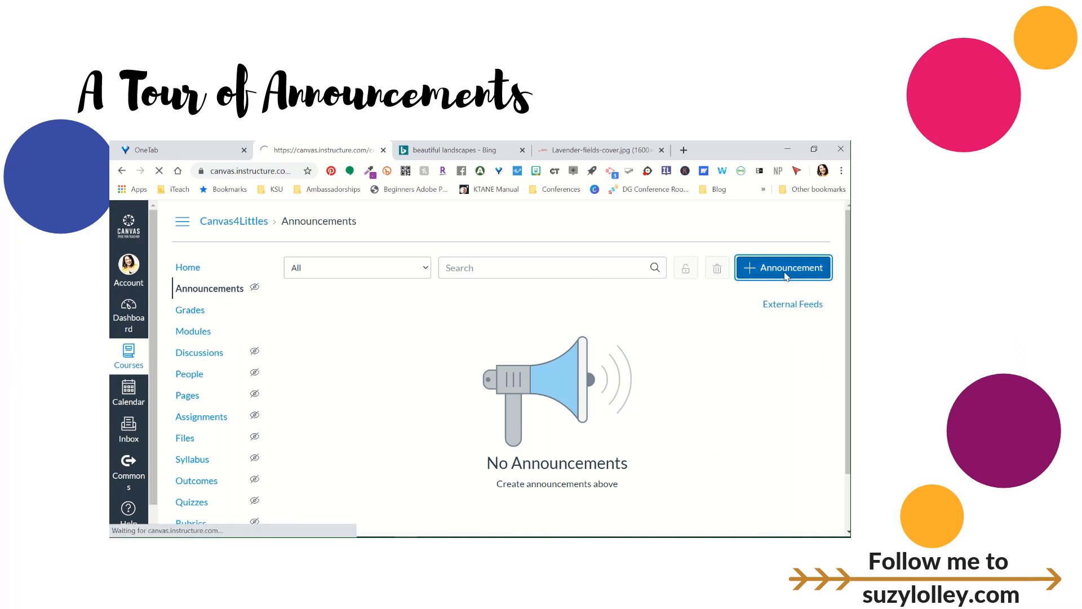
left_click(782, 268)
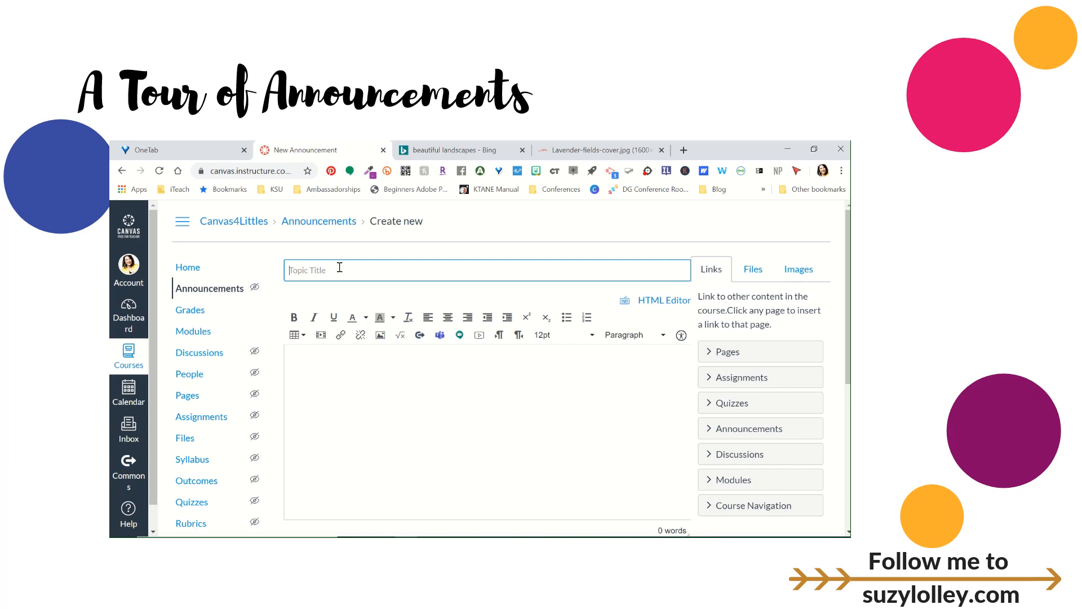
Enter the title 'Here's the news from today's featured student!' after trying birthday wording.
type("Birh")
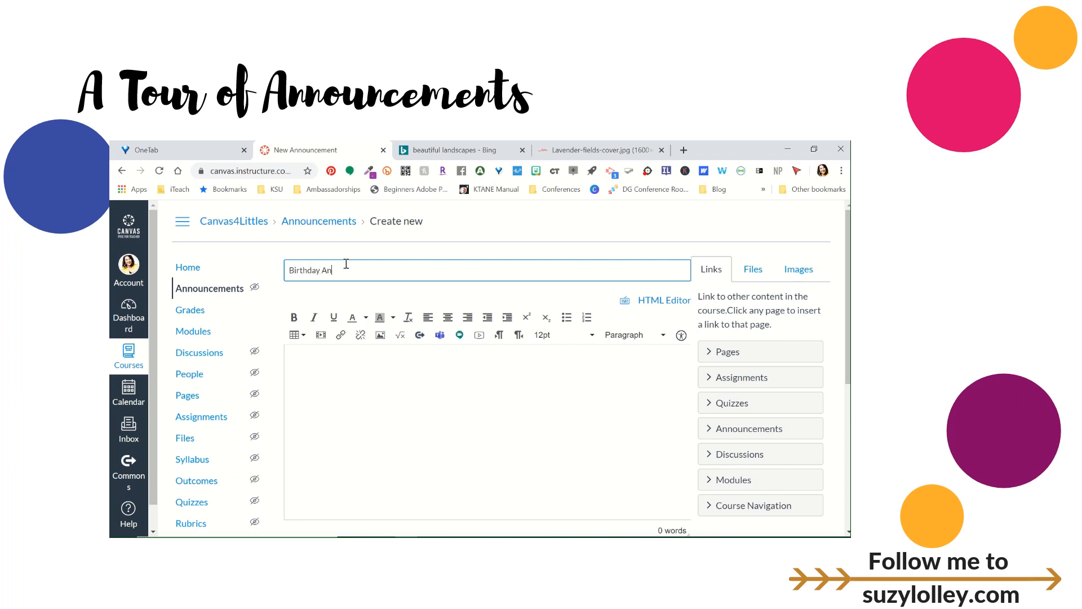
type("H")
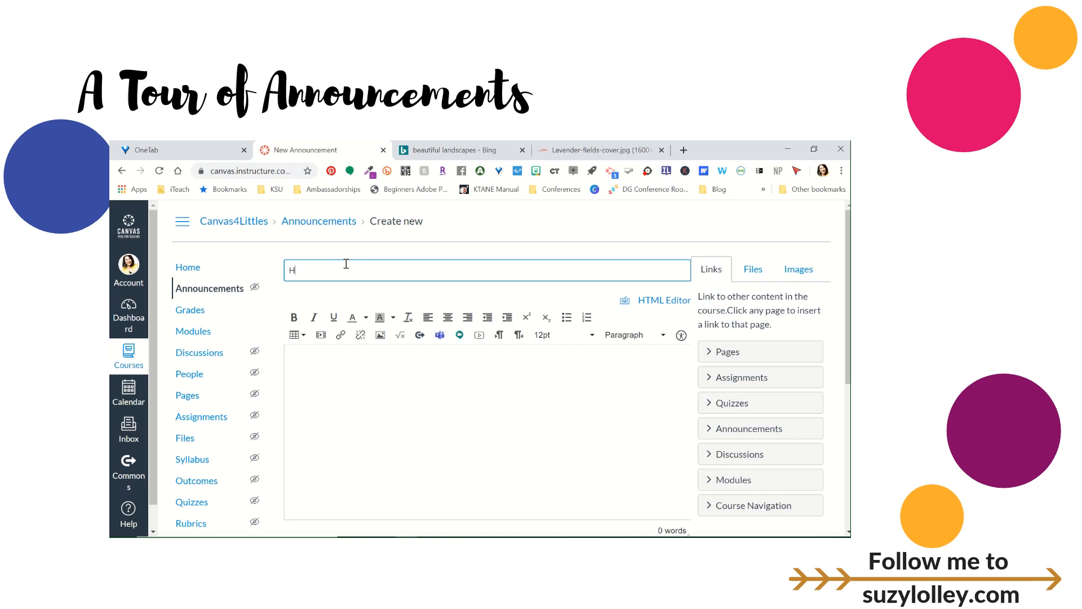
type("appy birthday to...")
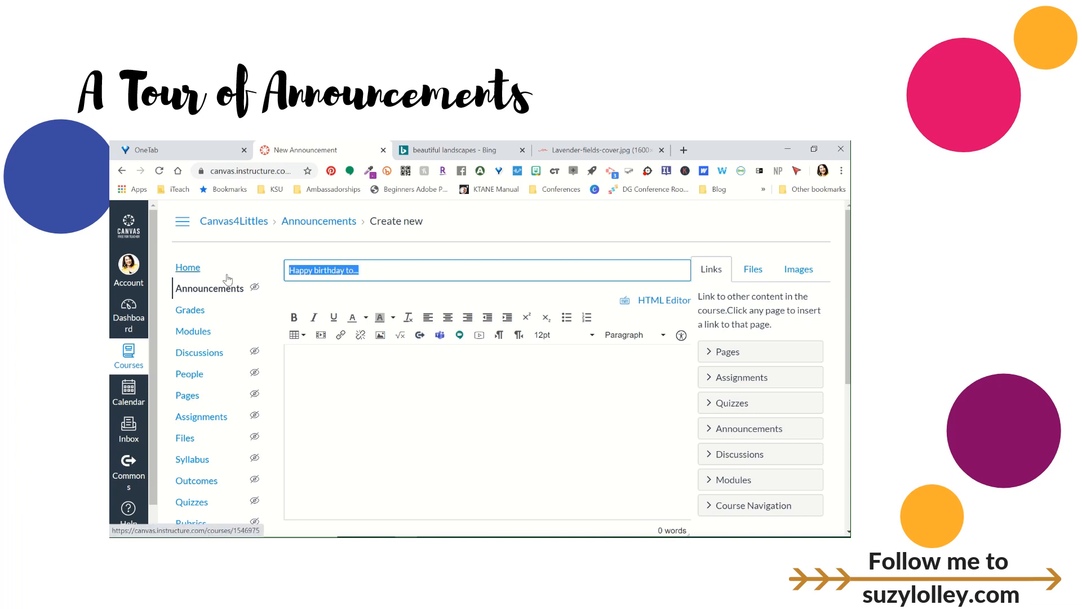
type("Here'a")
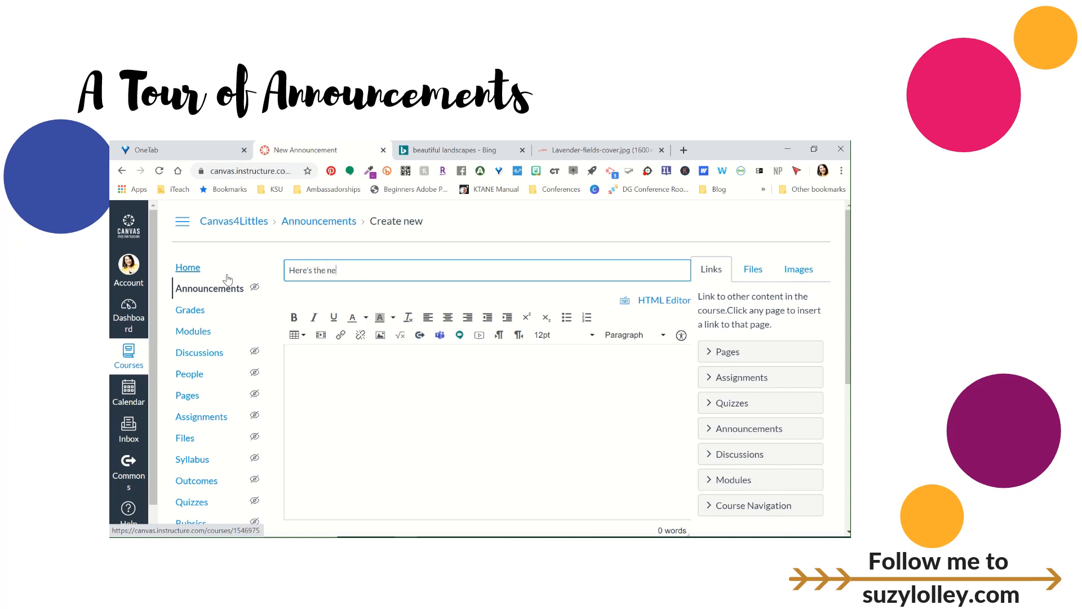
type("ws from today's")
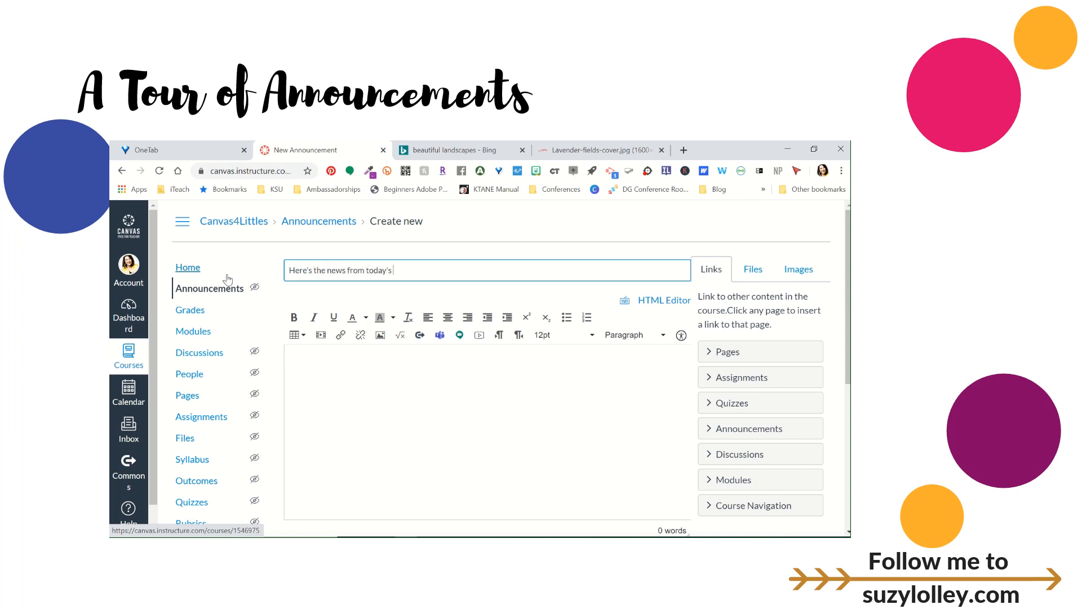
type("featured s")
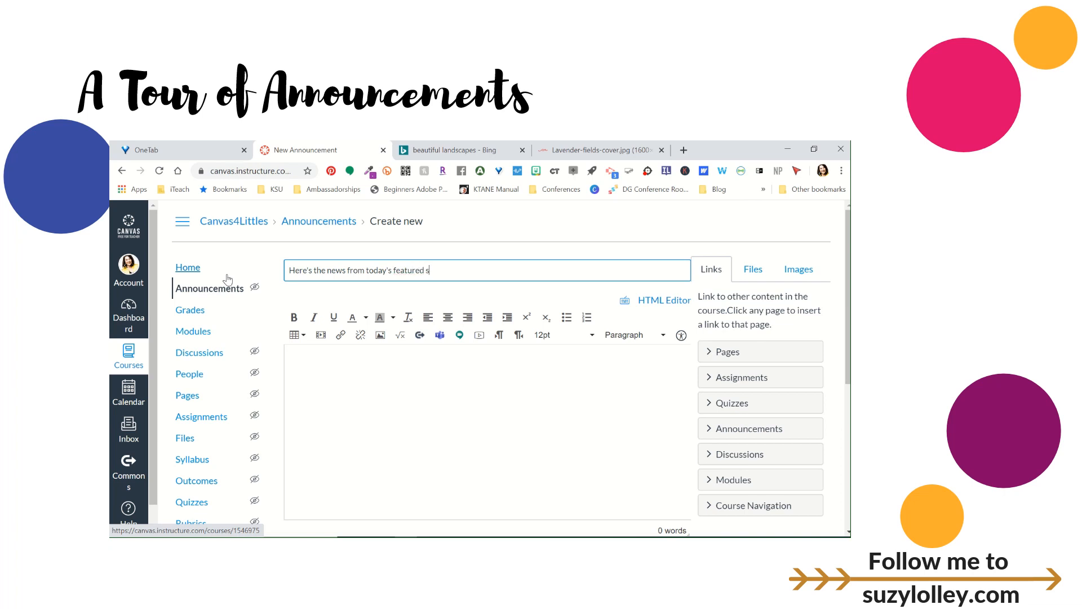
type("tudent!")
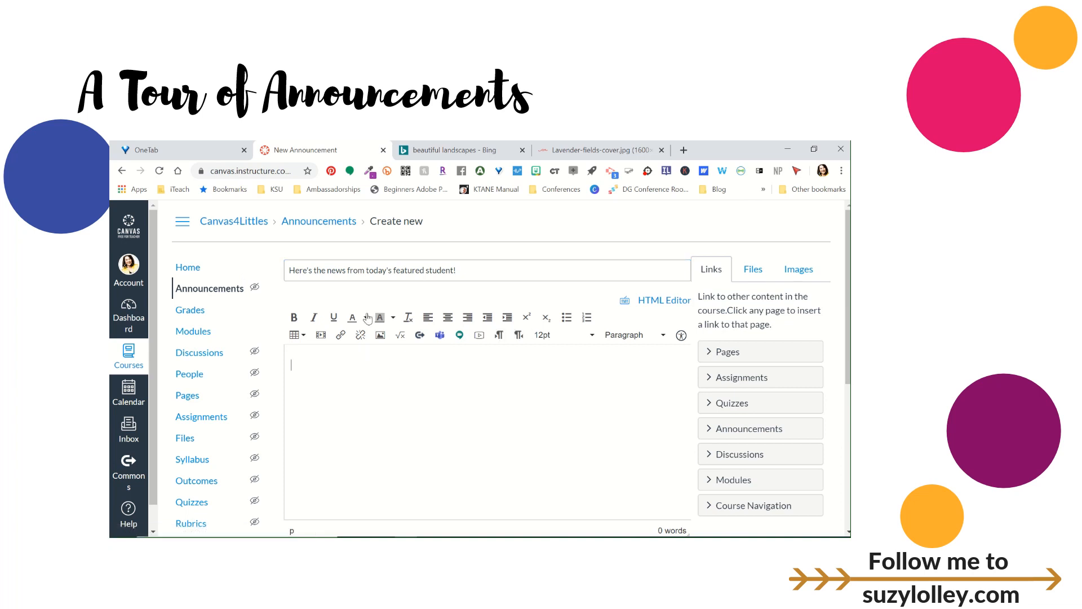
mouse_move(413, 370)
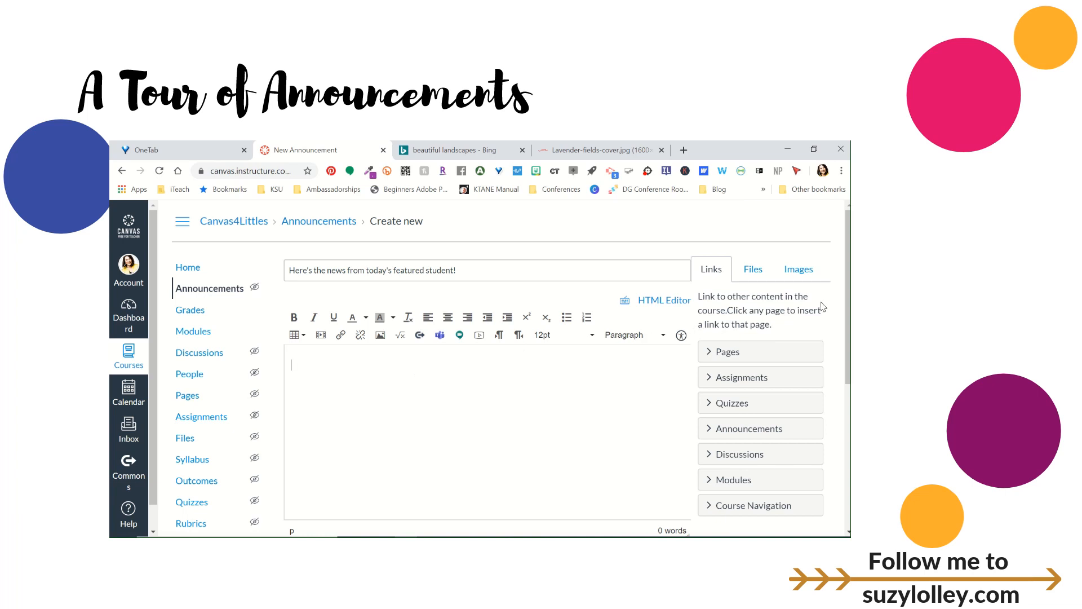
mouse_move(340, 390)
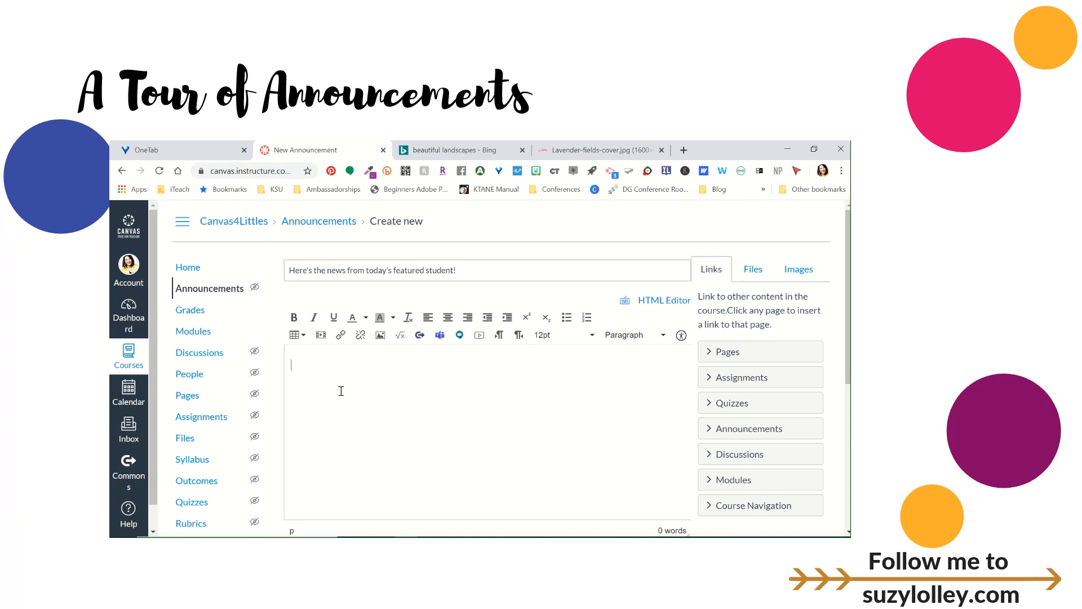
mouse_move(359, 335)
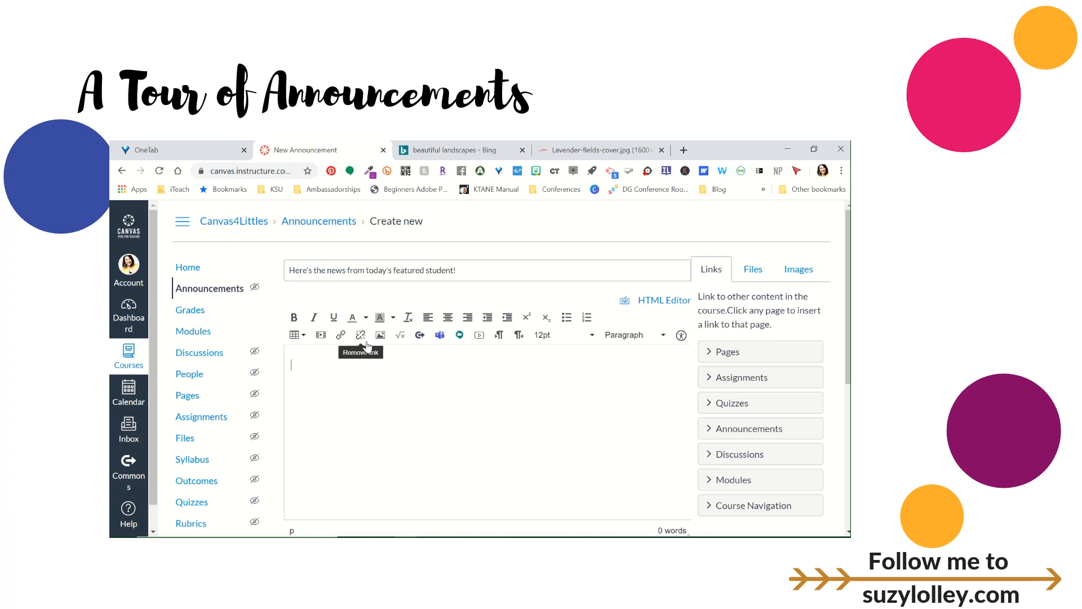
Enable Delay posting under the announcement's Options.
scroll("down", 3)
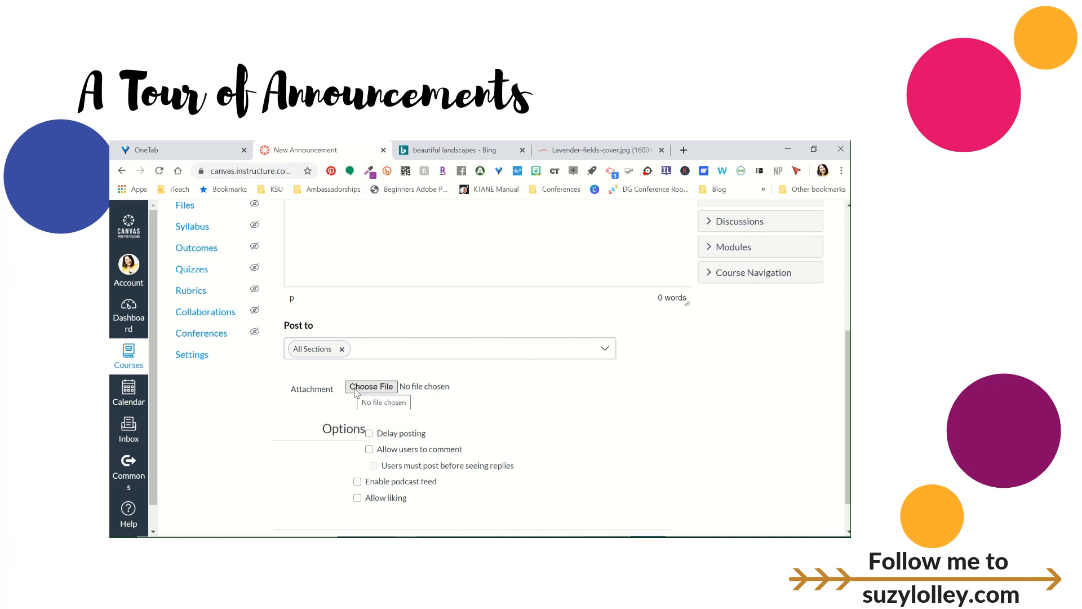
scroll("down", 3)
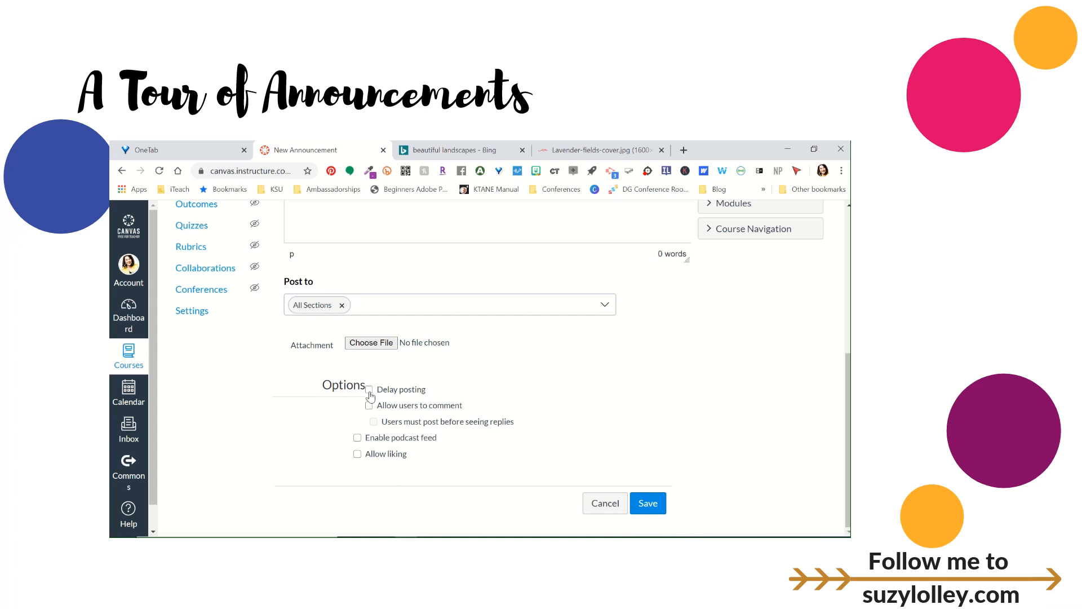
left_click(370, 389)
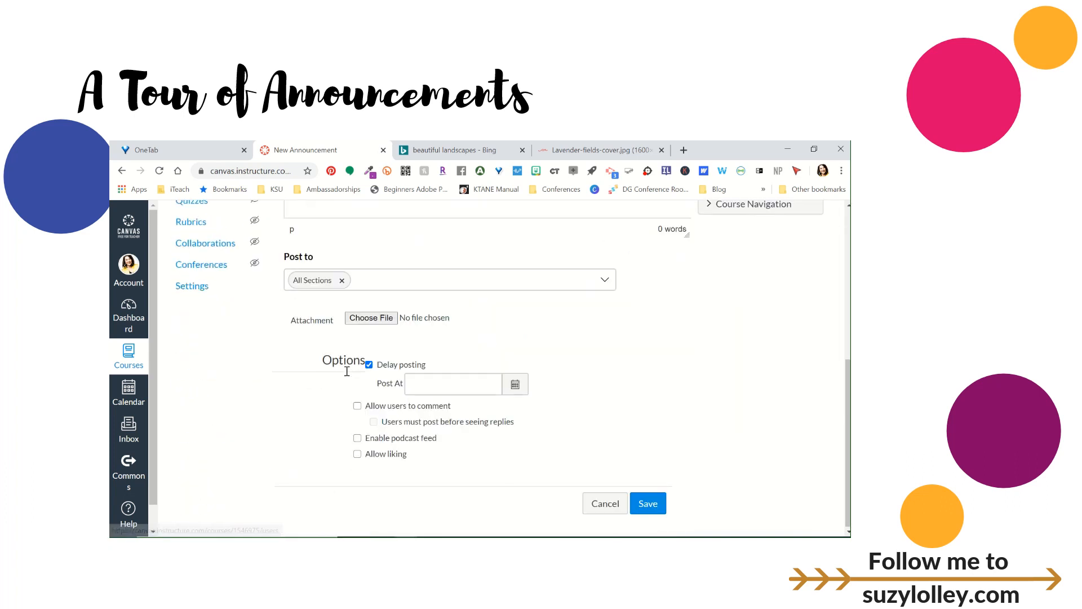
mouse_move(601, 373)
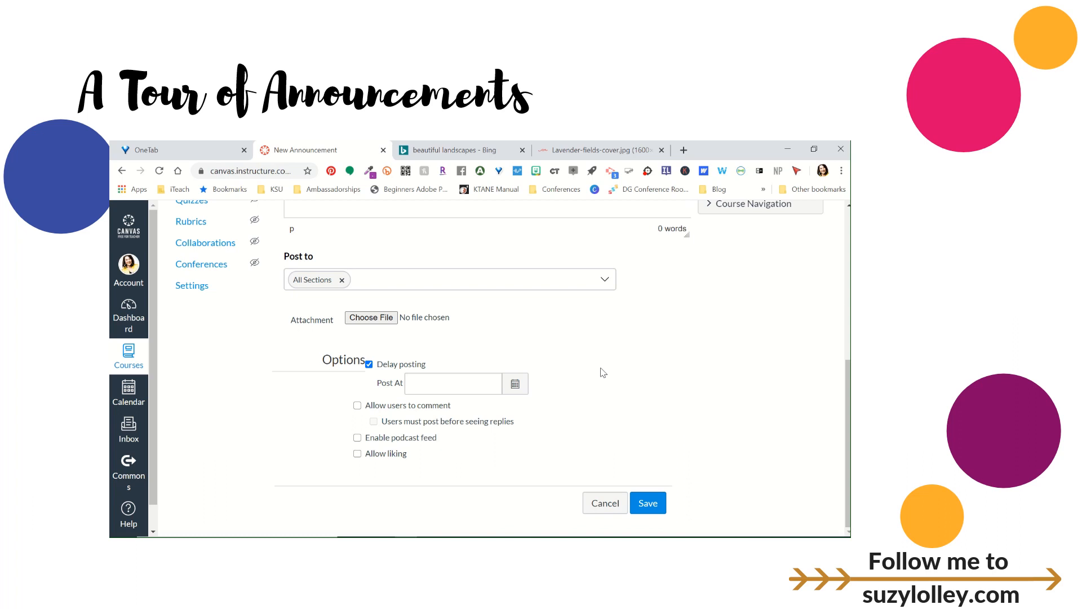
scroll("up", 3)
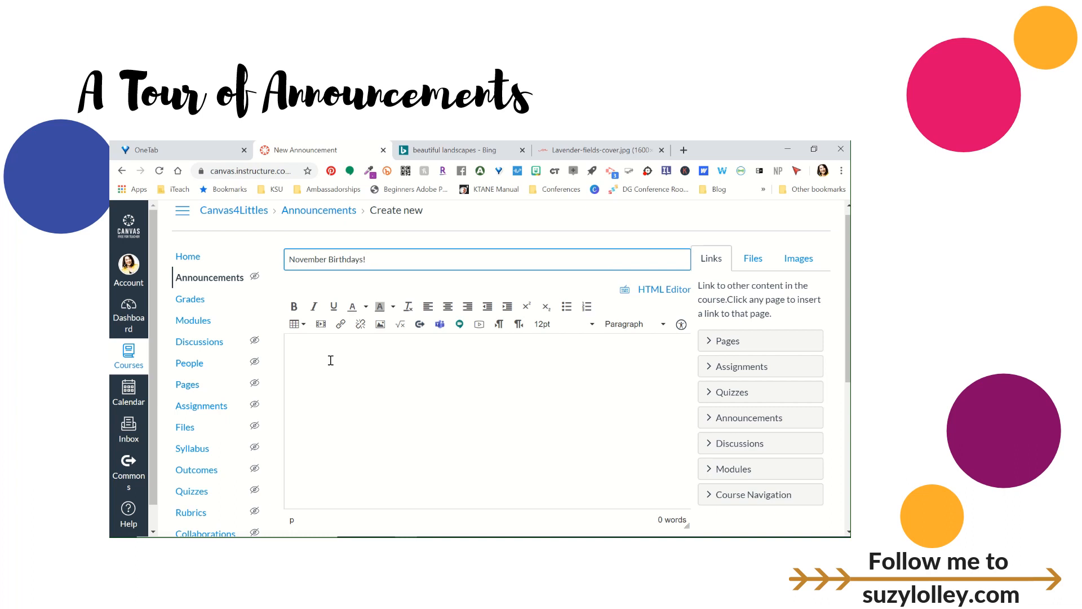
Set the Post At date to November 1, 2020 from the calendar picker.
scroll("down", 3)
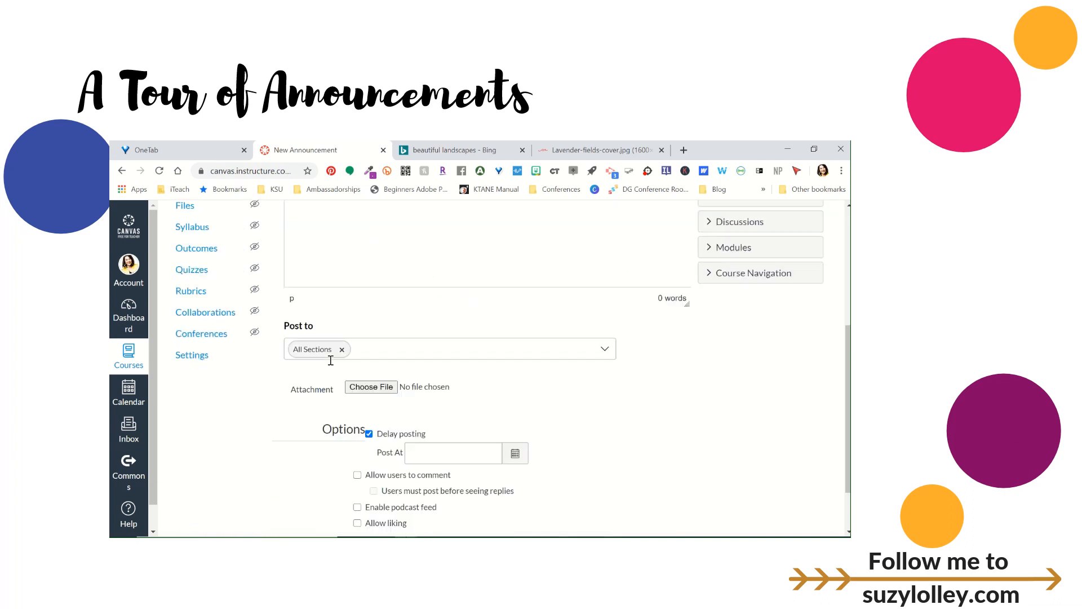
scroll("down", 3)
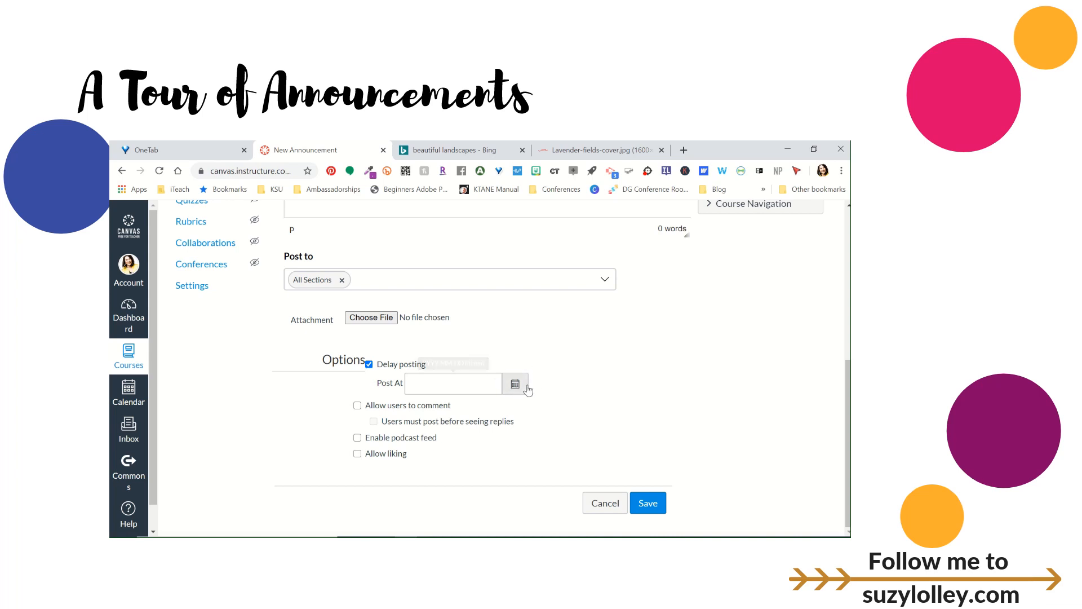
left_click(514, 383)
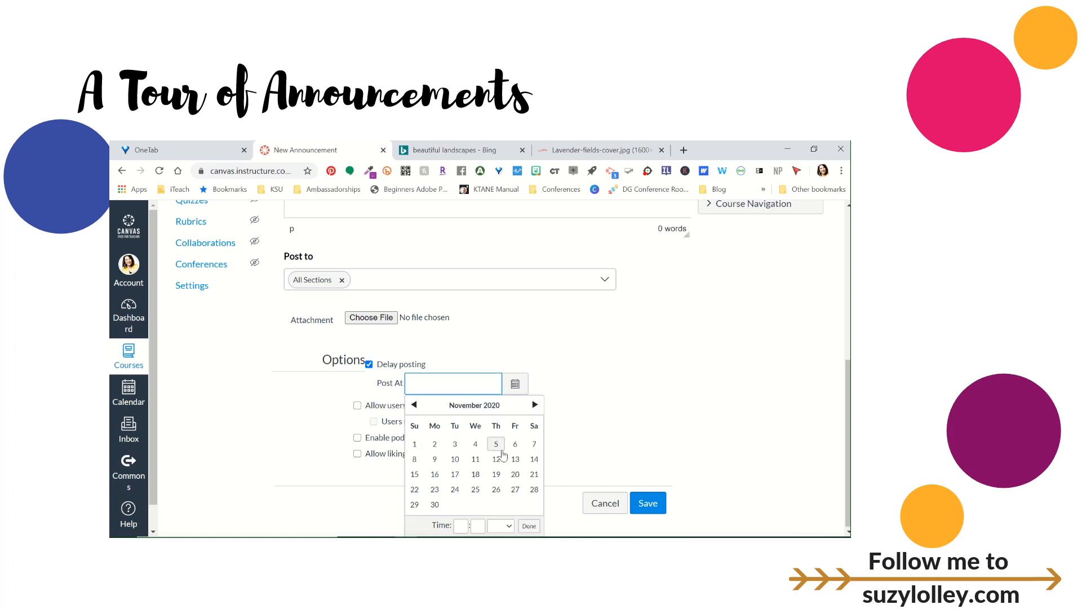
left_click(414, 444)
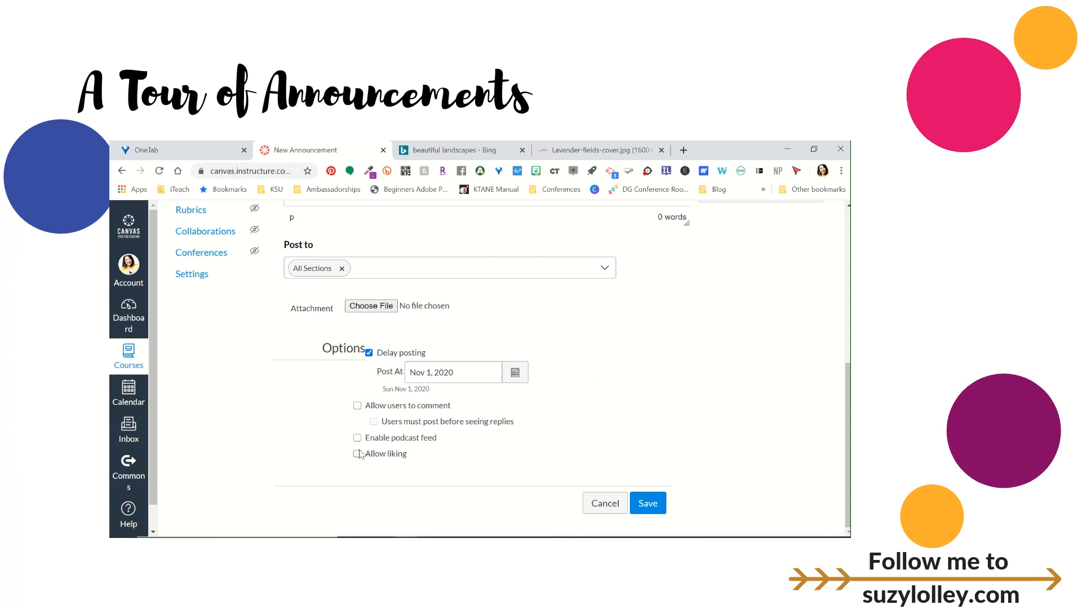
mouse_move(437, 455)
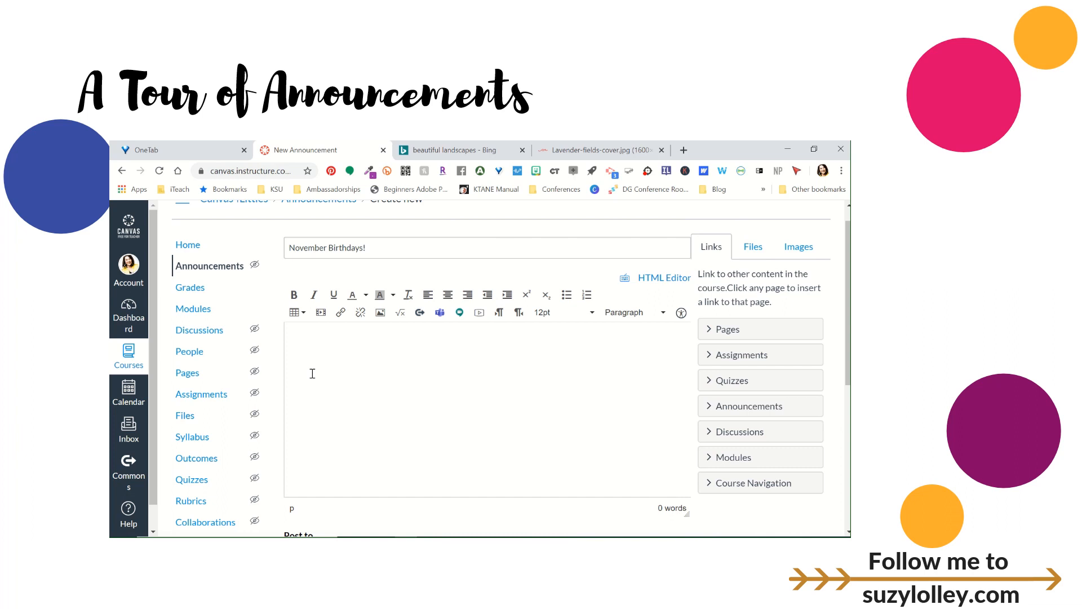
Write 'Yay for the birthday kids!' and search the Bitmoji extension for a birthday image.
type("Yay for the b")
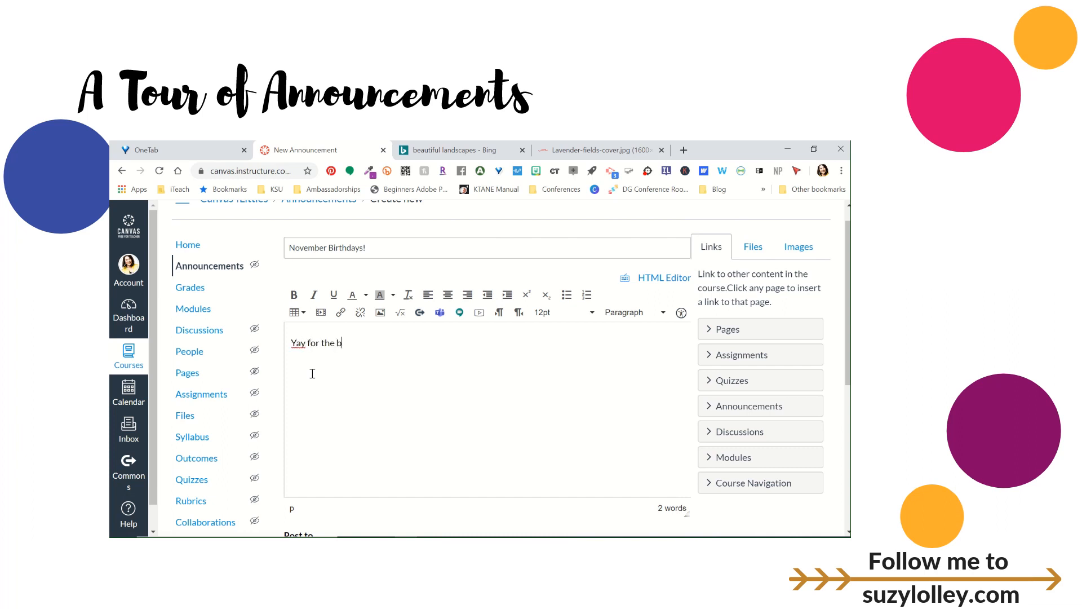
type("irthday kids!")
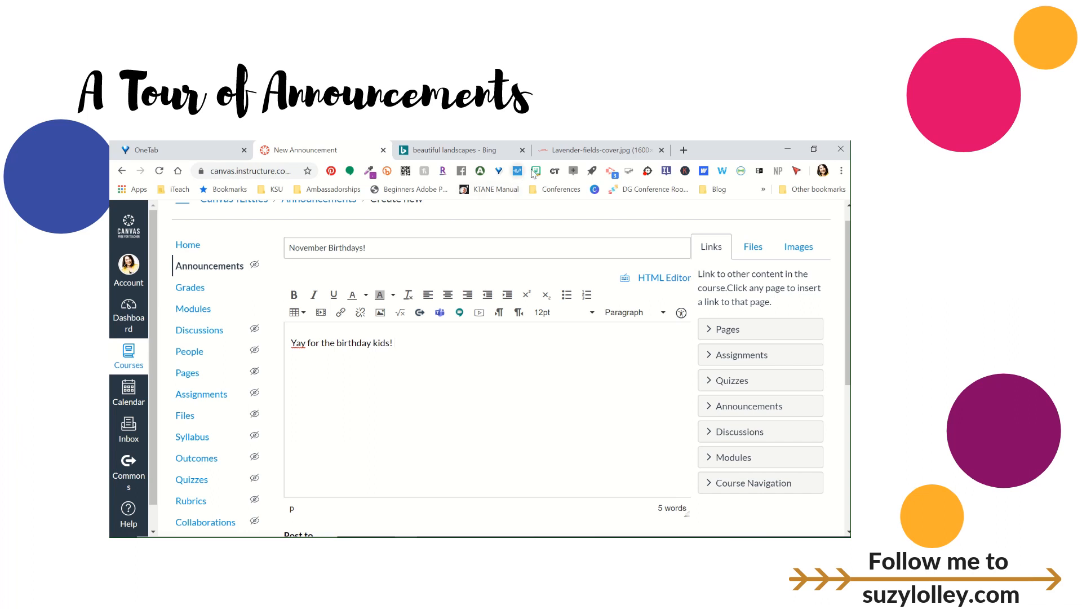
left_click(535, 171)
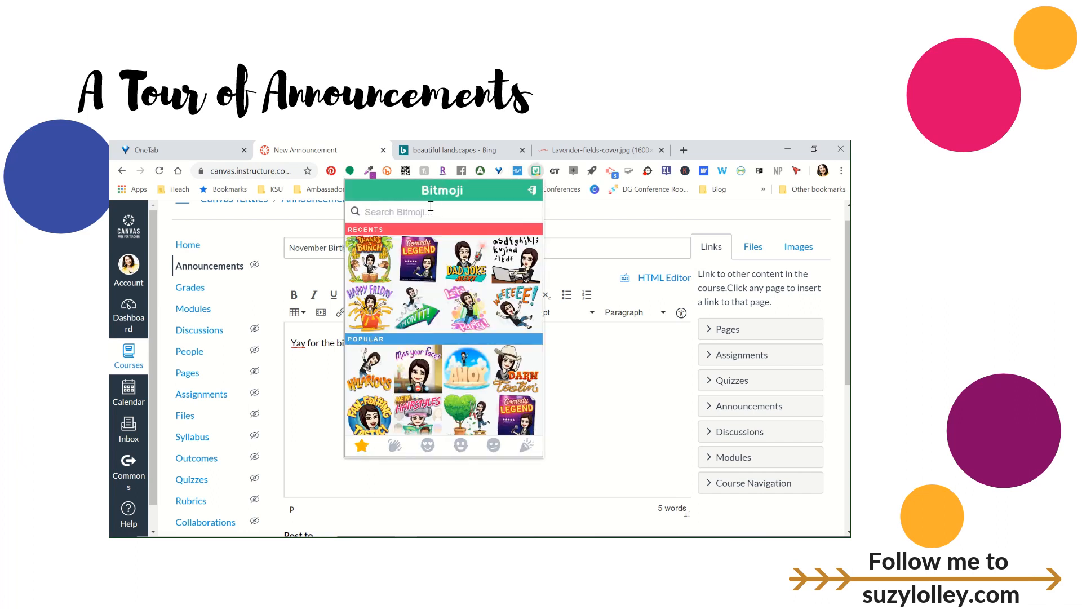
type("birthd")
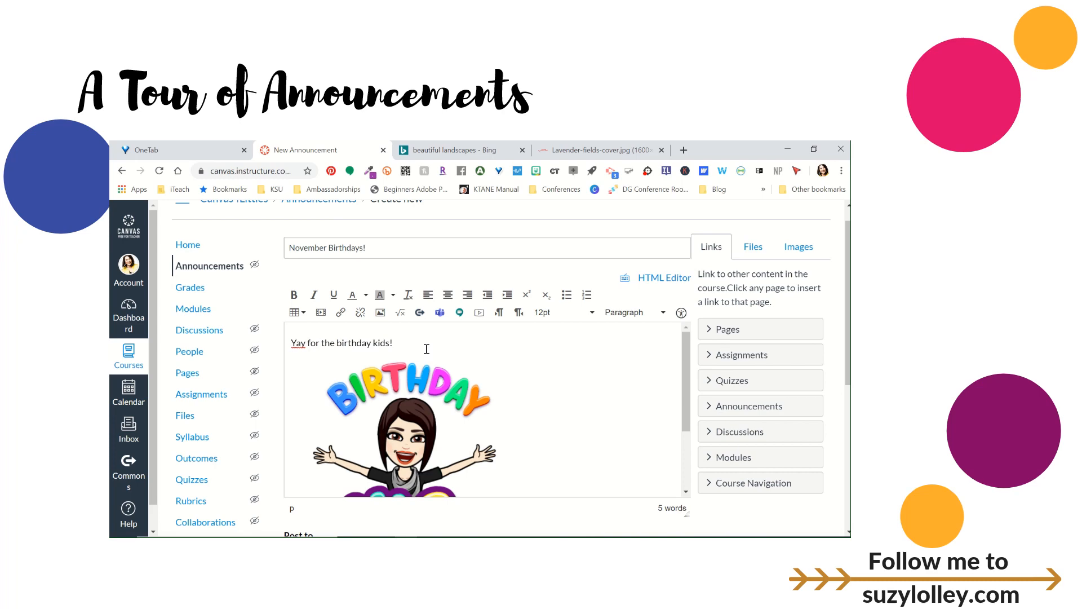
mouse_move(525, 375)
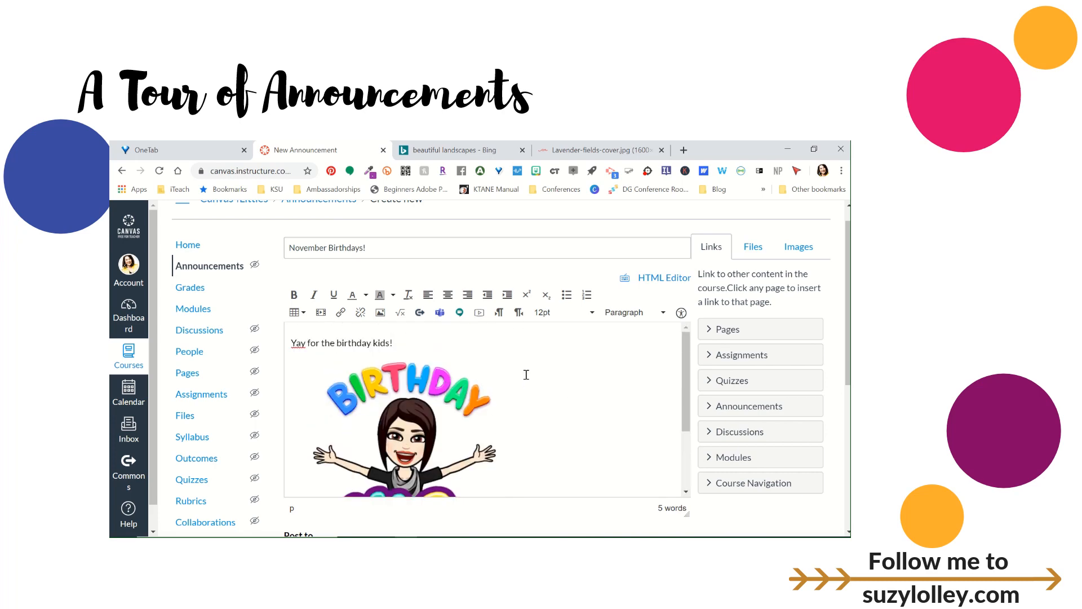
scroll("down", 3)
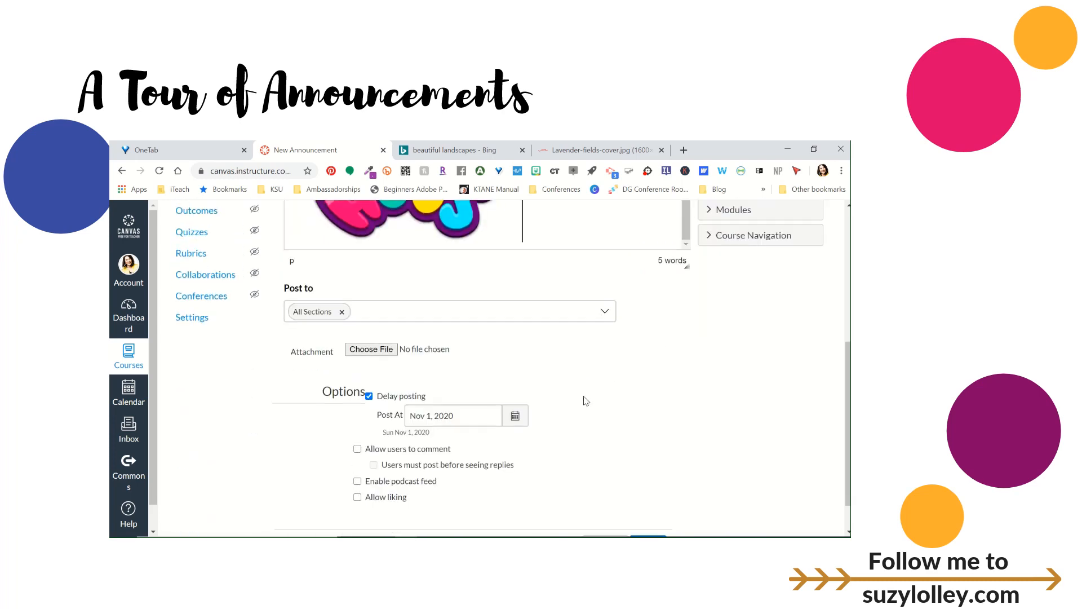
Save the November Birthdays! announcement with its delayed posting date.
scroll("down", 3)
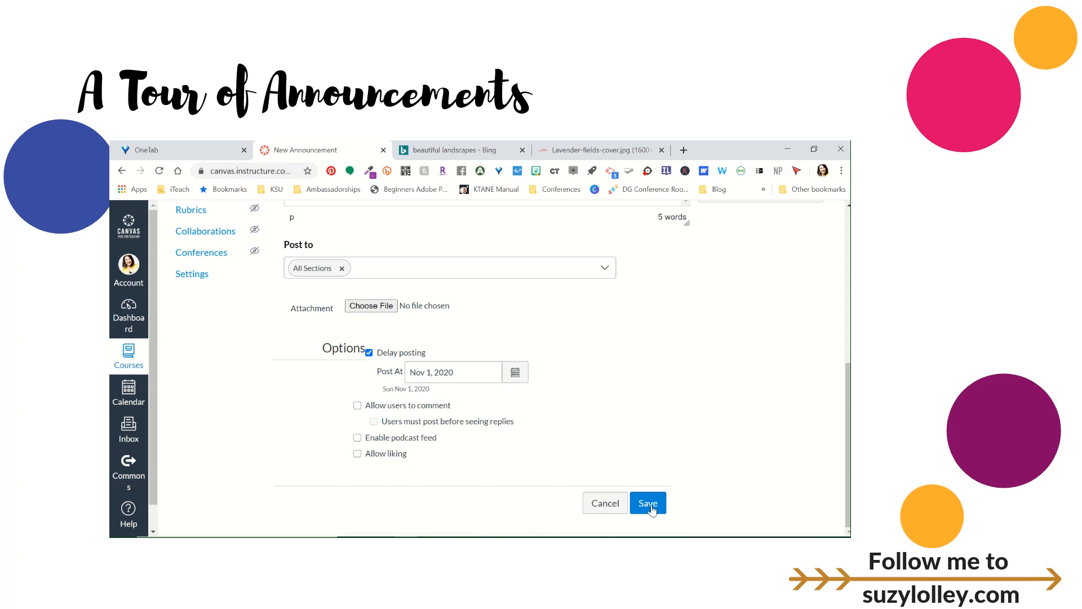
left_click(647, 503)
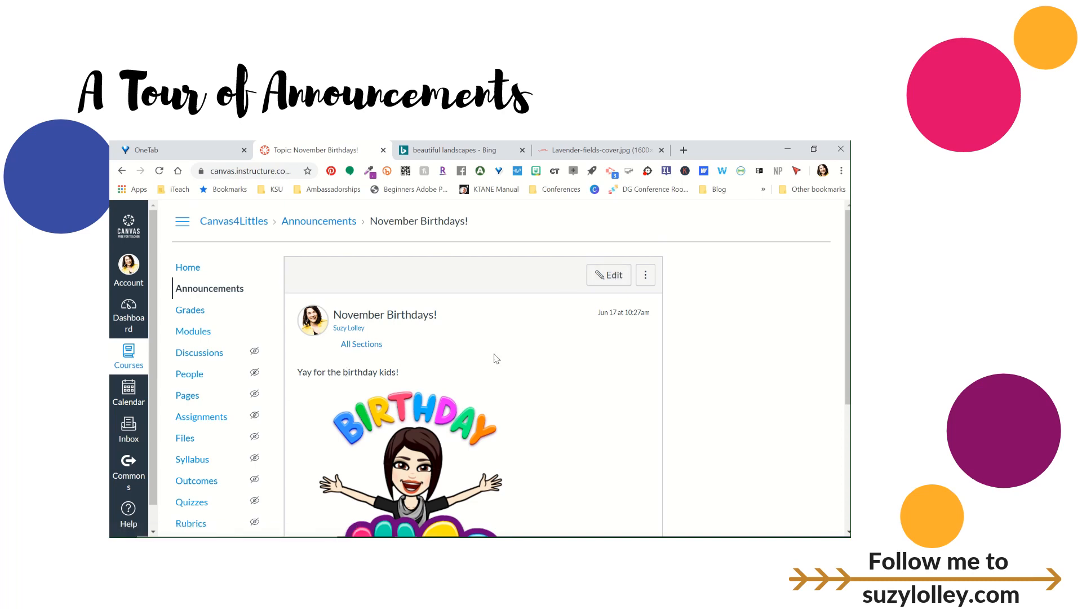
mouse_move(589, 403)
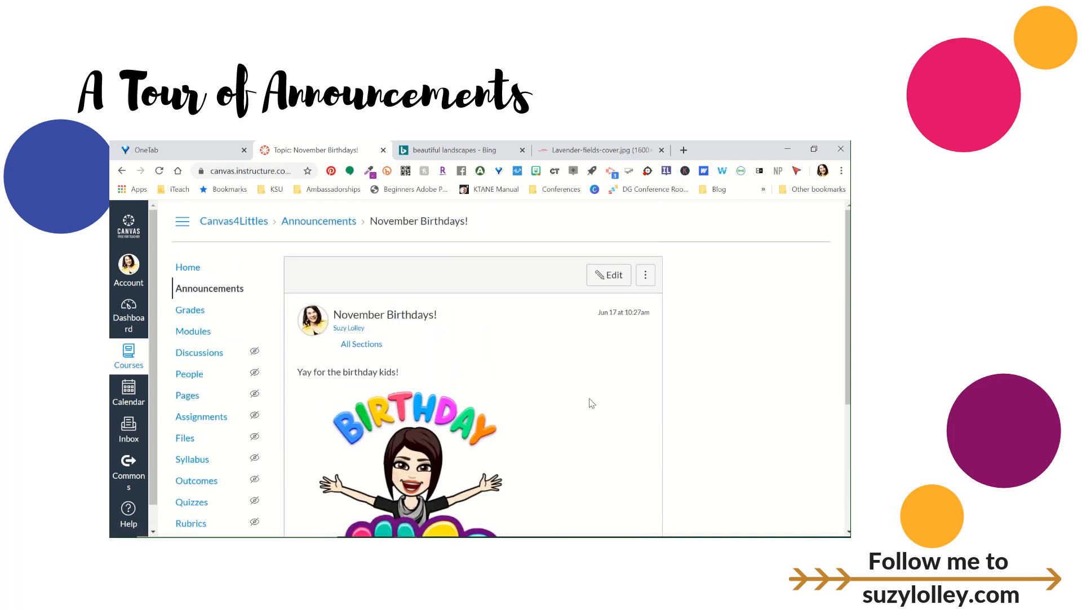
Browse the Birthday Announcements.pptx preview in the course files.
scroll("down", 3)
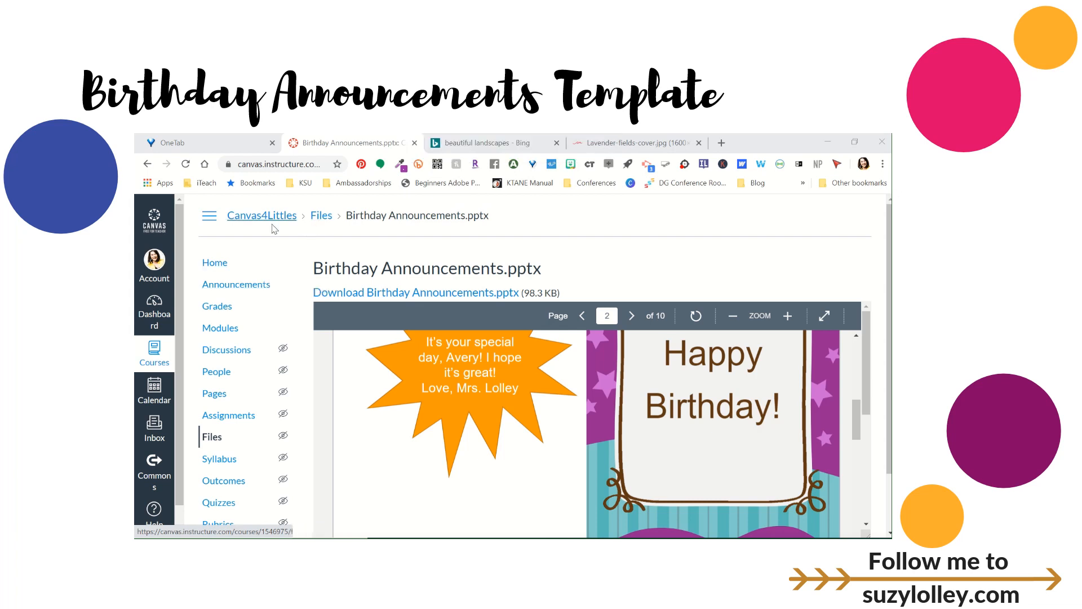
mouse_move(196, 236)
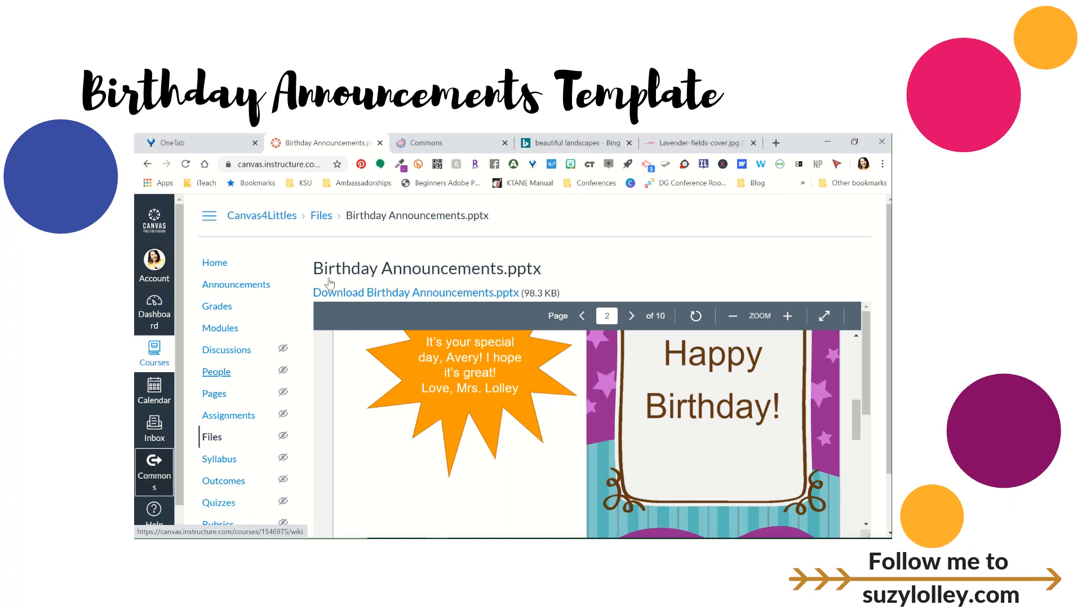
Go to Canvas Commons from the global navigation sidebar.
left_click(424, 143)
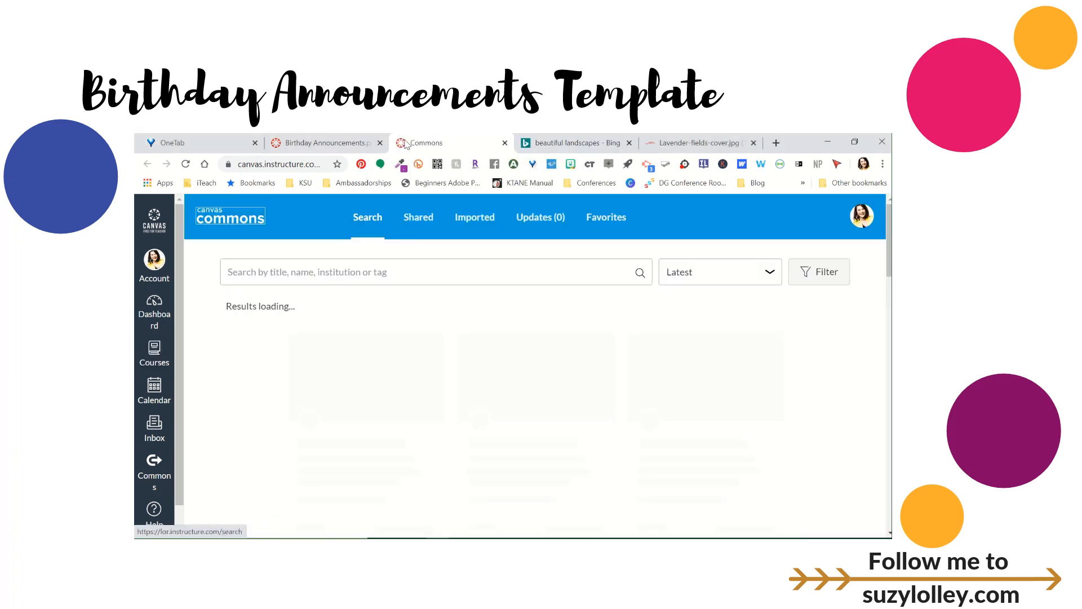
Search Commons for 'suzy lolley' to list her shared courses.
type("suzy lolley")
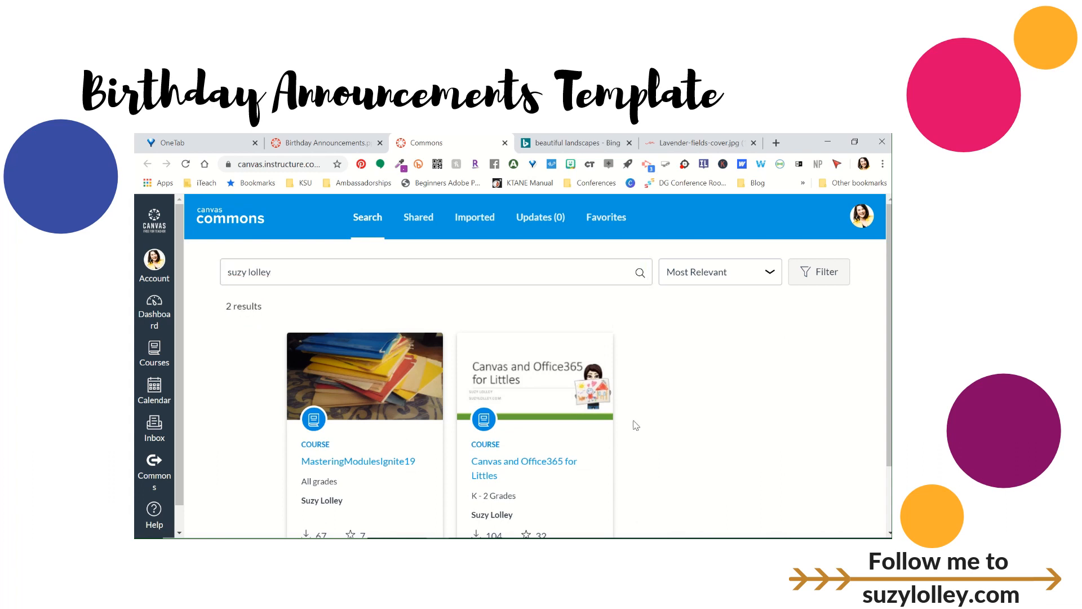
mouse_move(506, 467)
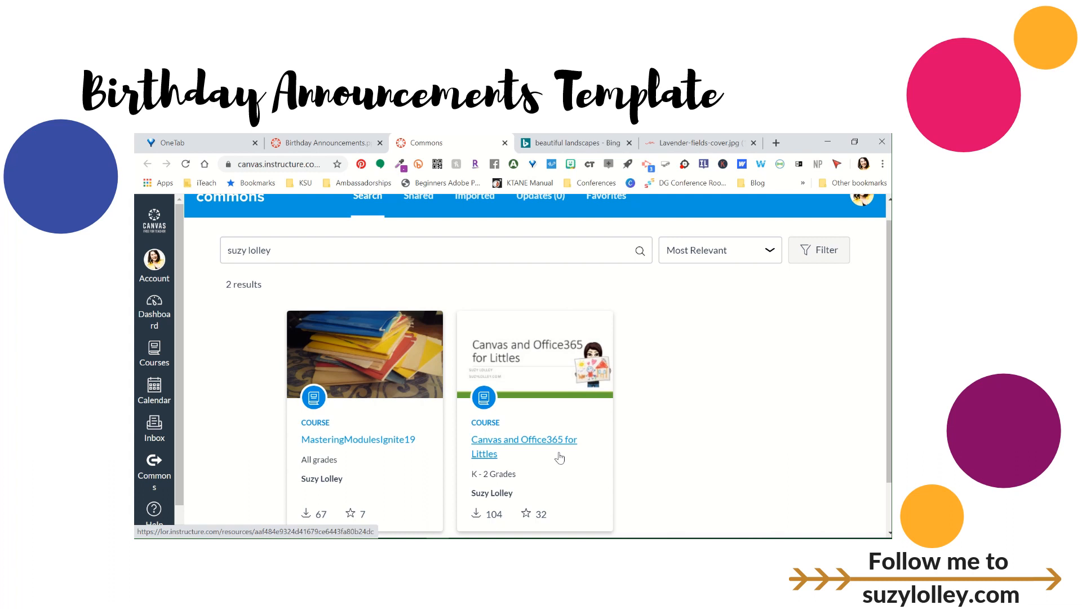
mouse_move(506, 490)
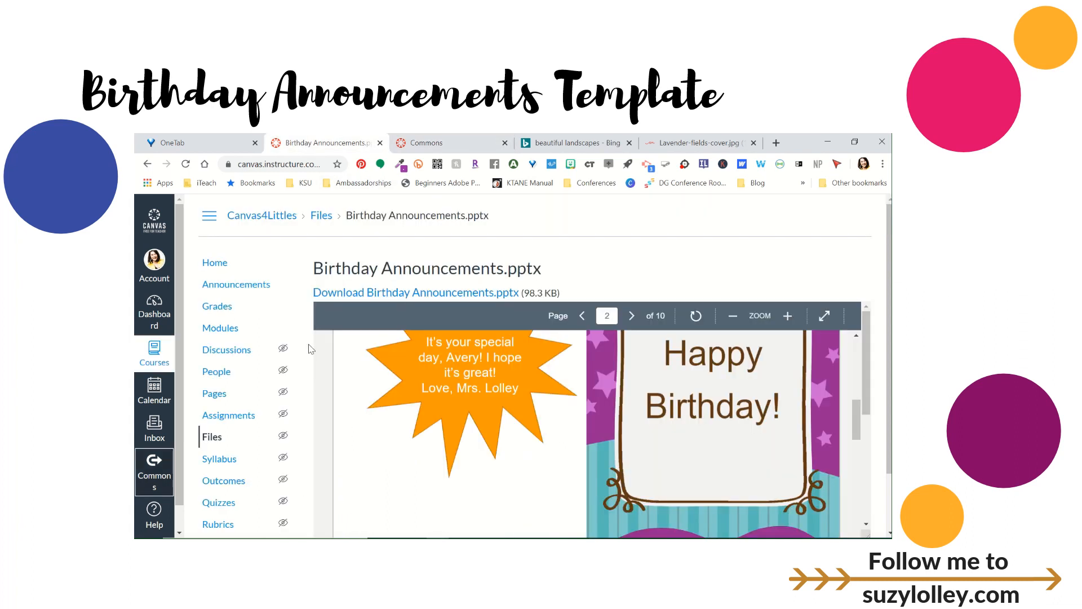
mouse_move(219, 327)
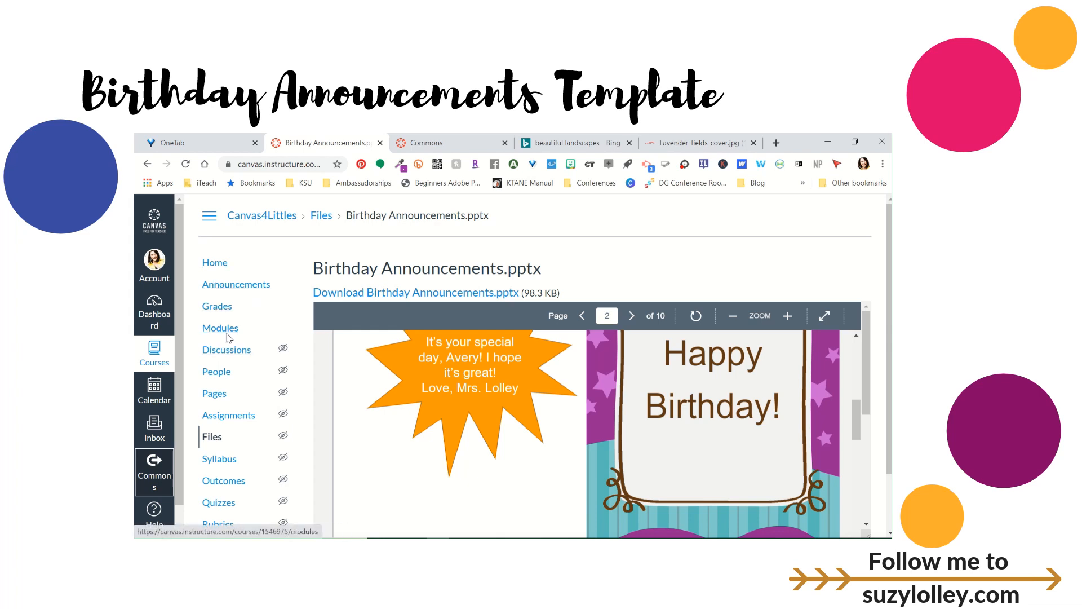
From Modules, locate the Littles announcements module and load 'How to Make Birthday Announcements'.
left_click(220, 328)
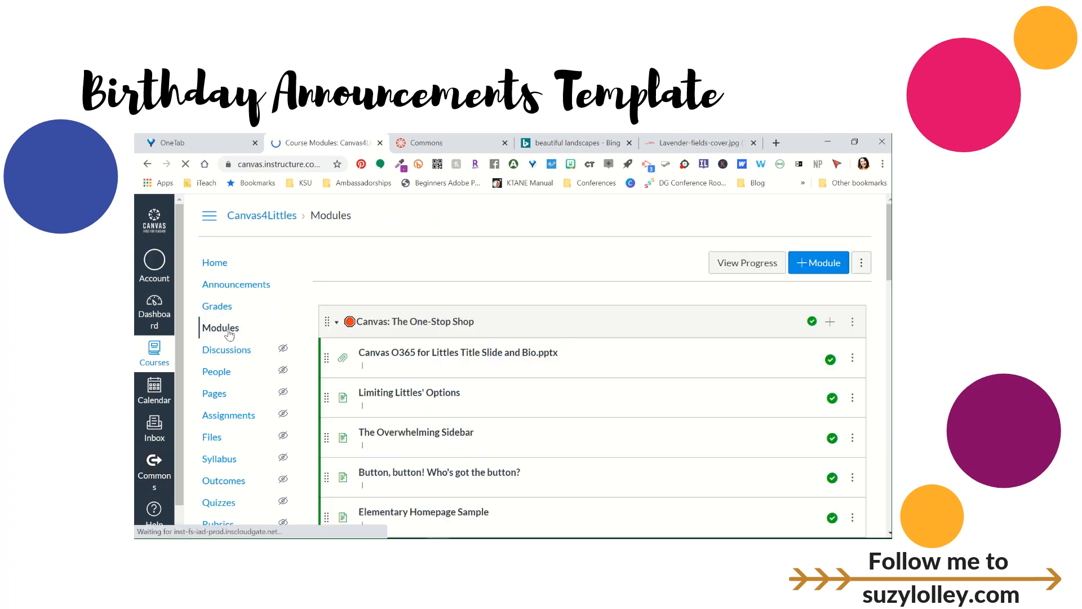
scroll("down", 3)
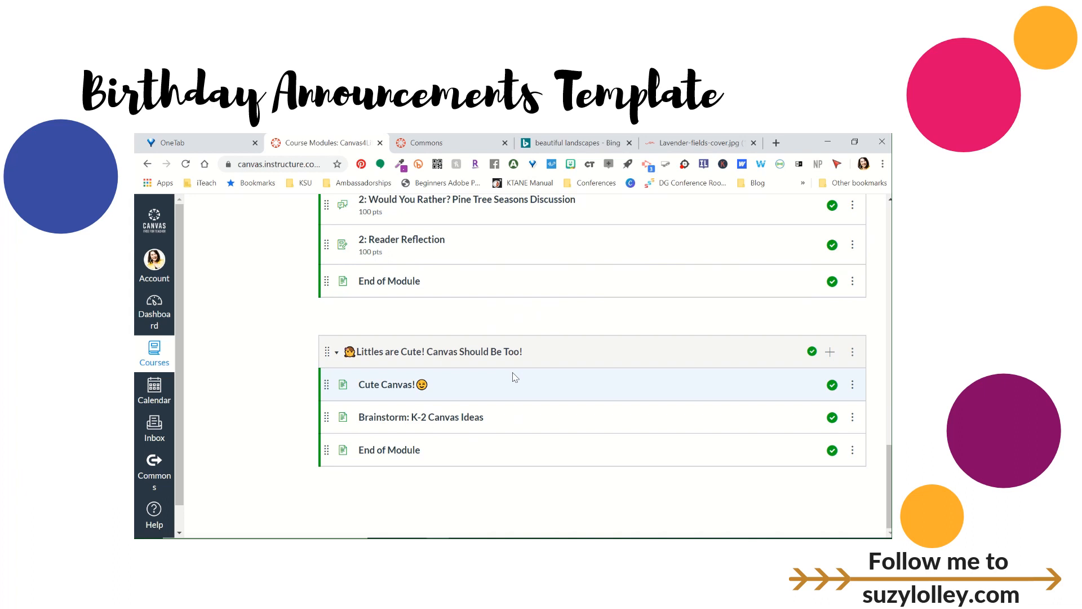
mouse_move(494, 352)
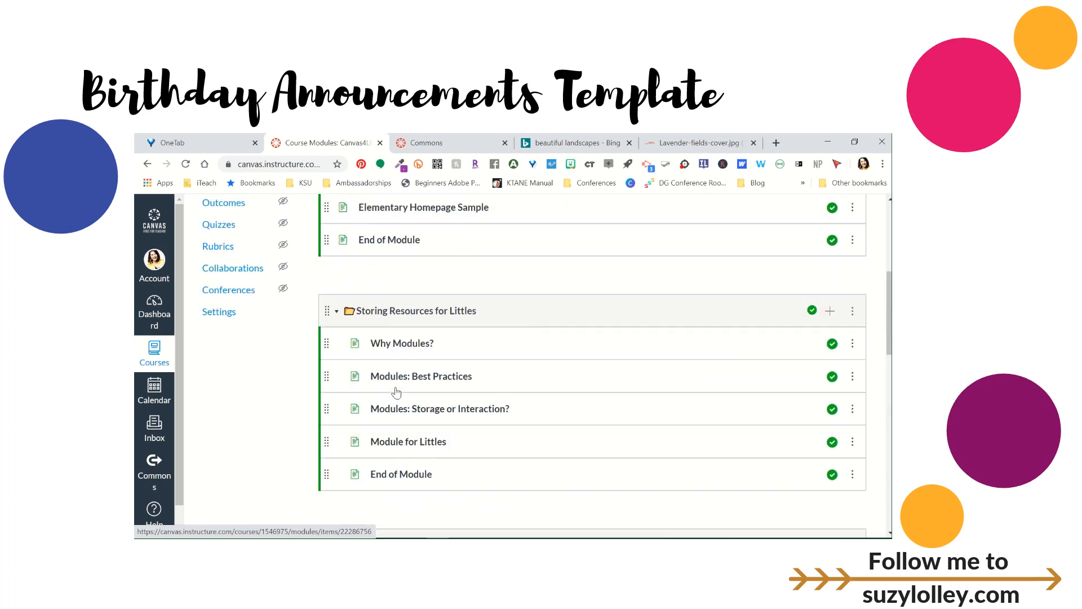
scroll("down", 3)
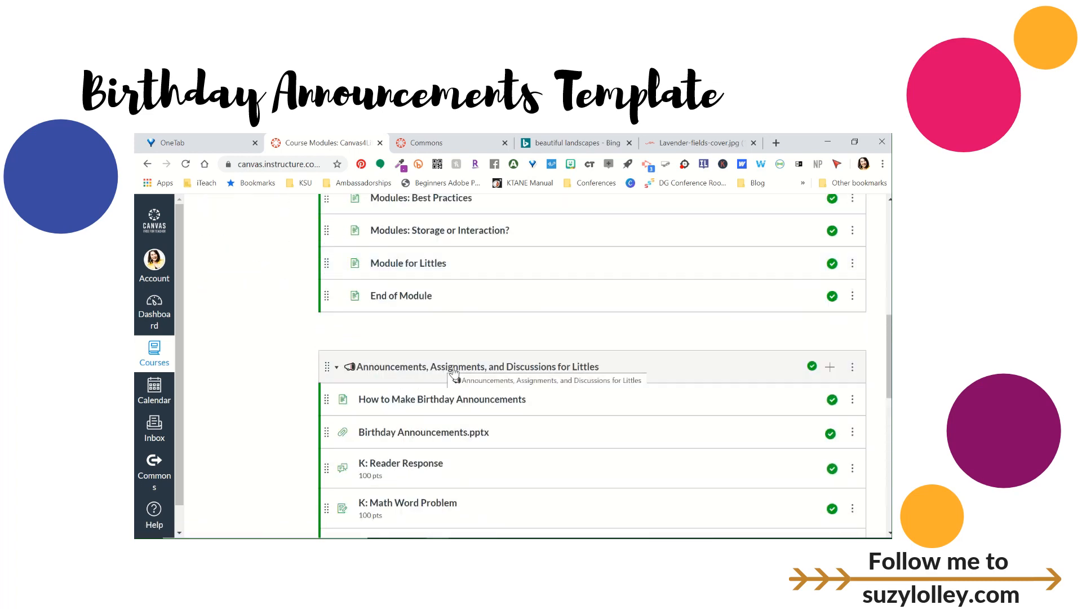
scroll("down", 3)
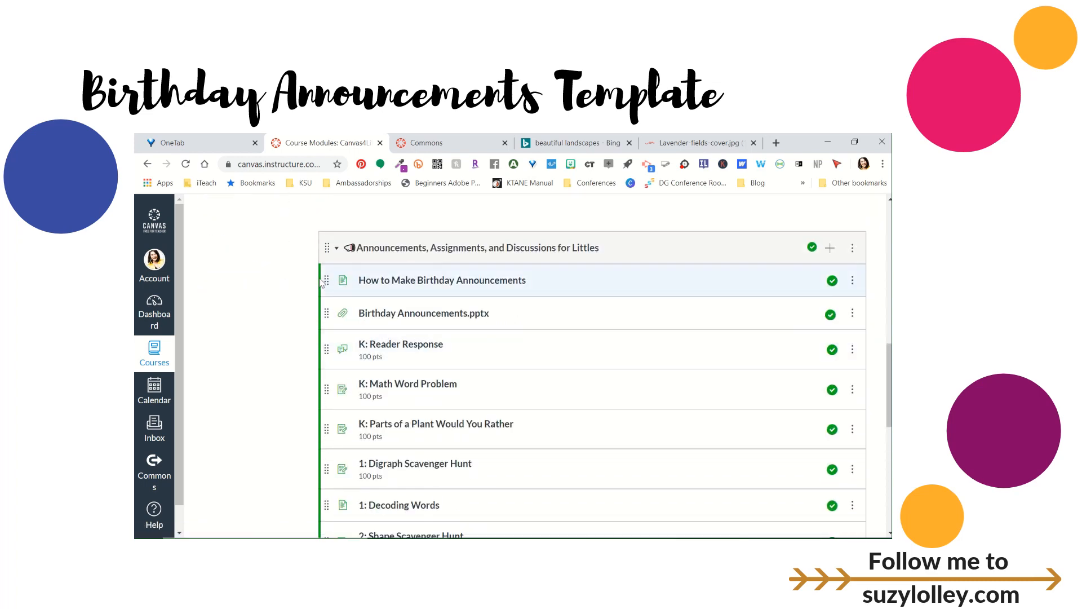
left_click(442, 280)
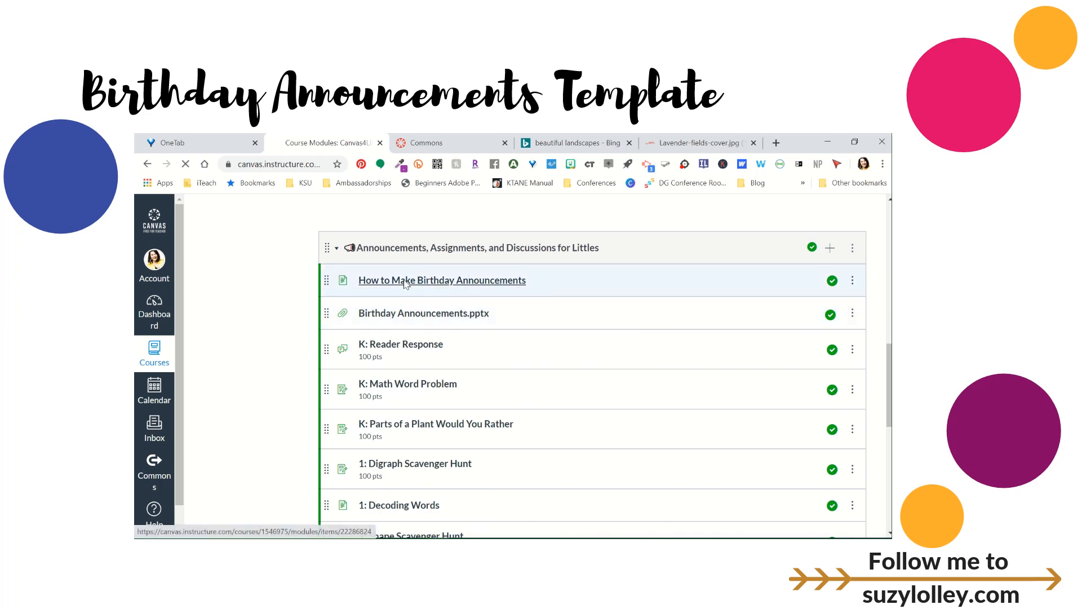
left_click(442, 279)
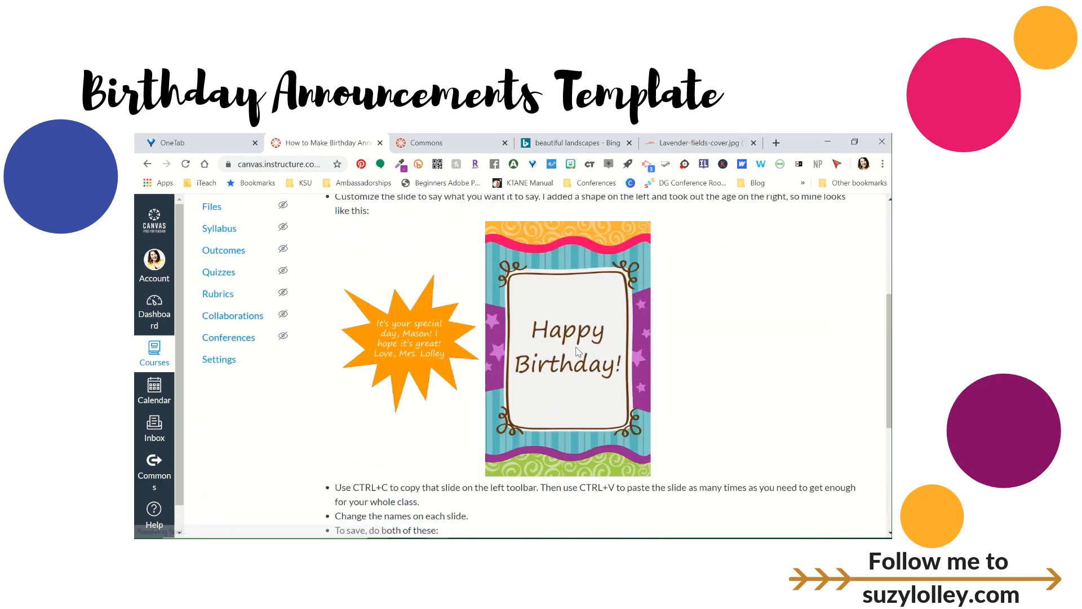
Scroll down through the How to Make Birthday Announcements instructions page.
scroll("down", 3)
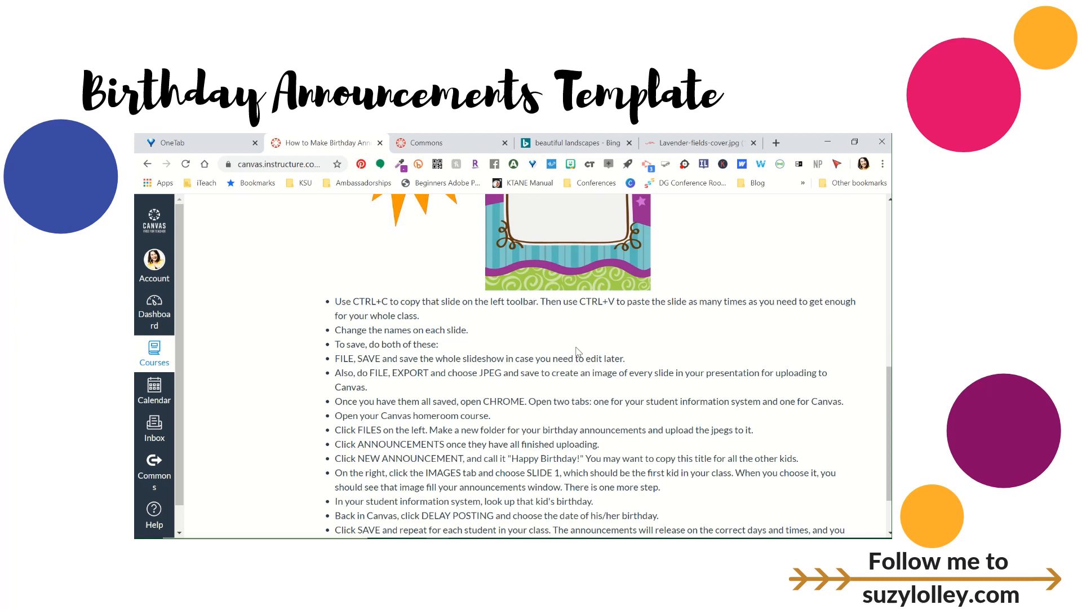
scroll("down", 3)
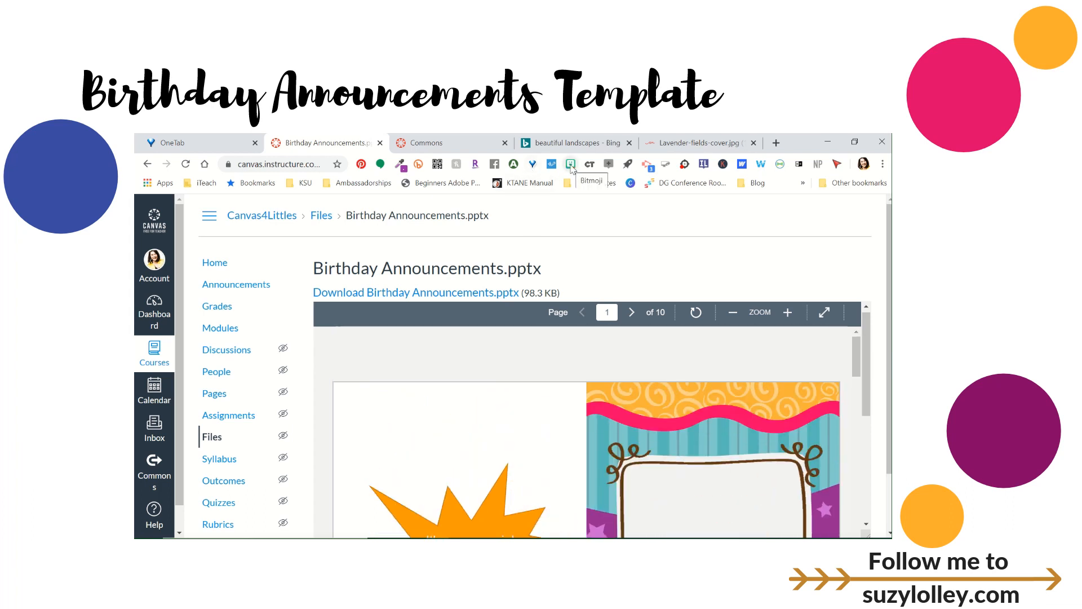
mouse_move(565, 256)
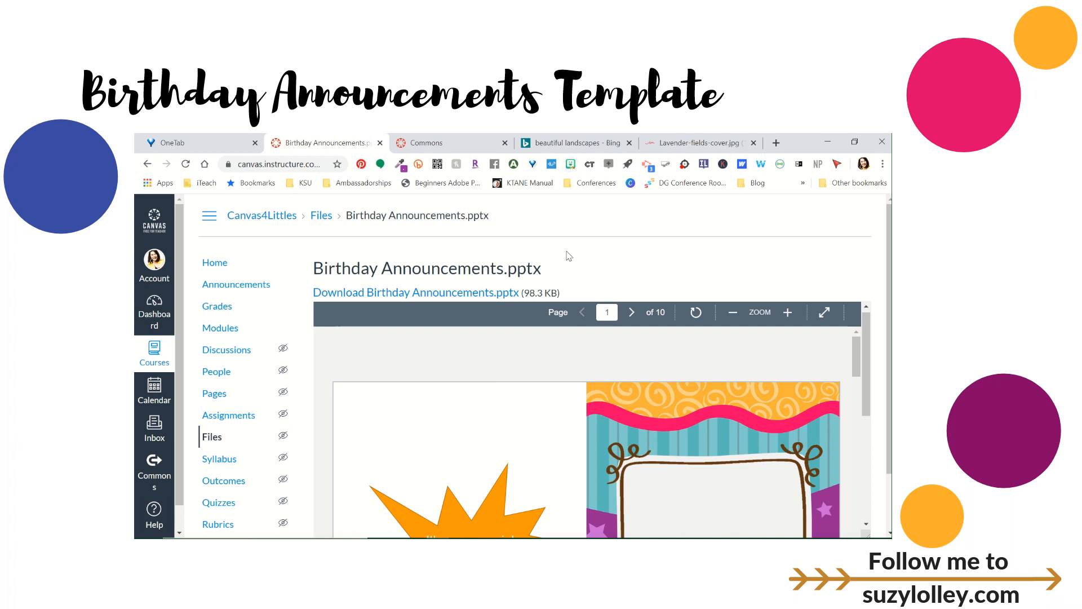
mouse_move(597, 264)
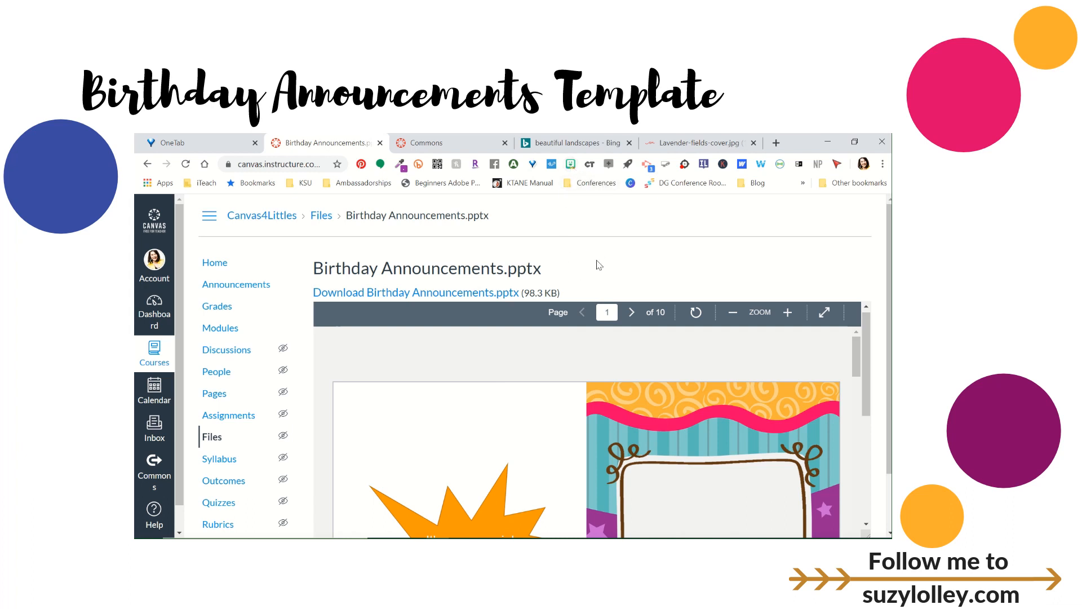